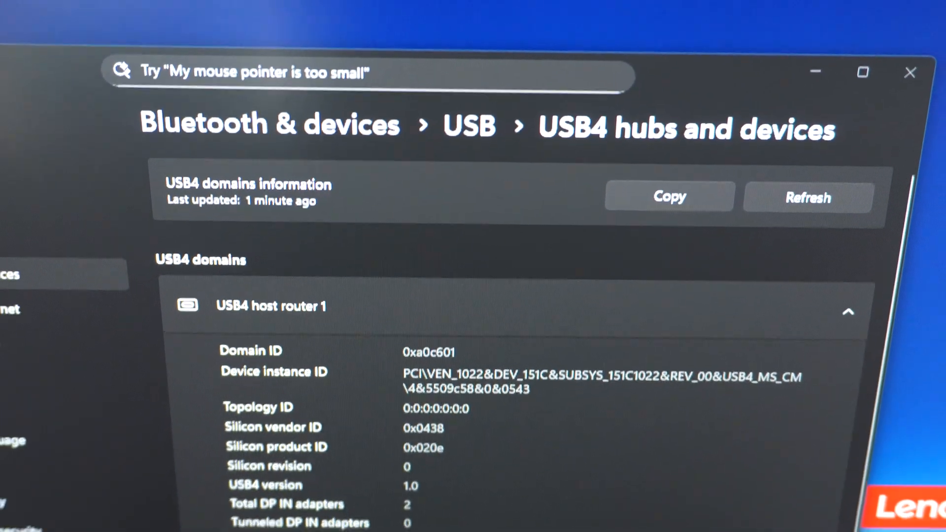
pyautogui.scroll(-3)
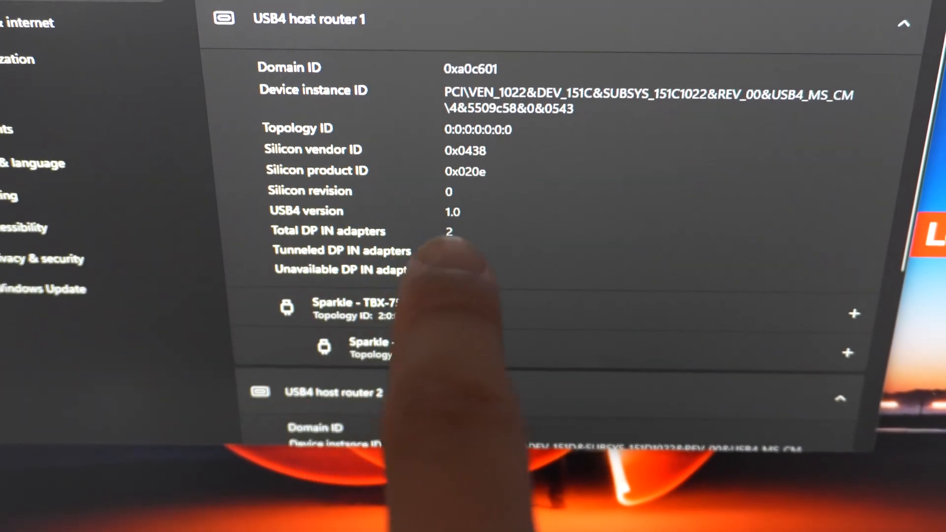
pyautogui.scroll(-3)
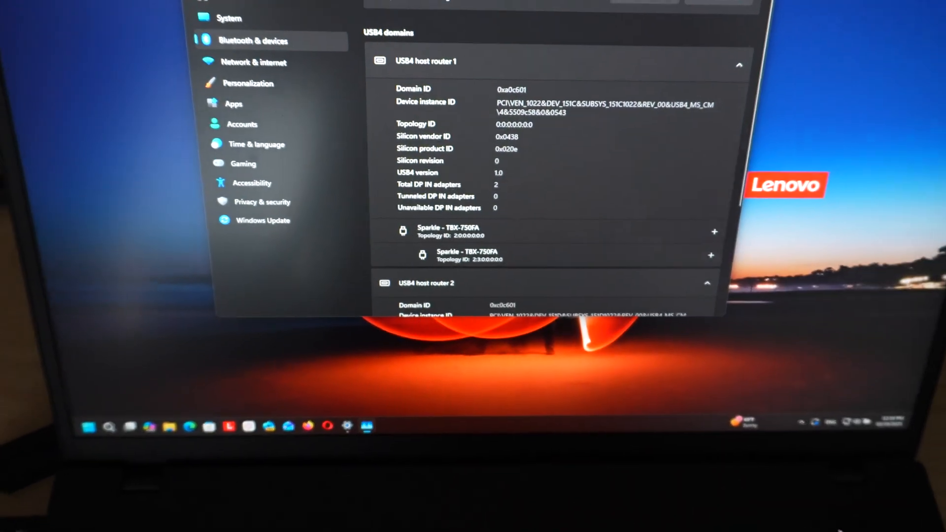
pyautogui.scroll(-3)
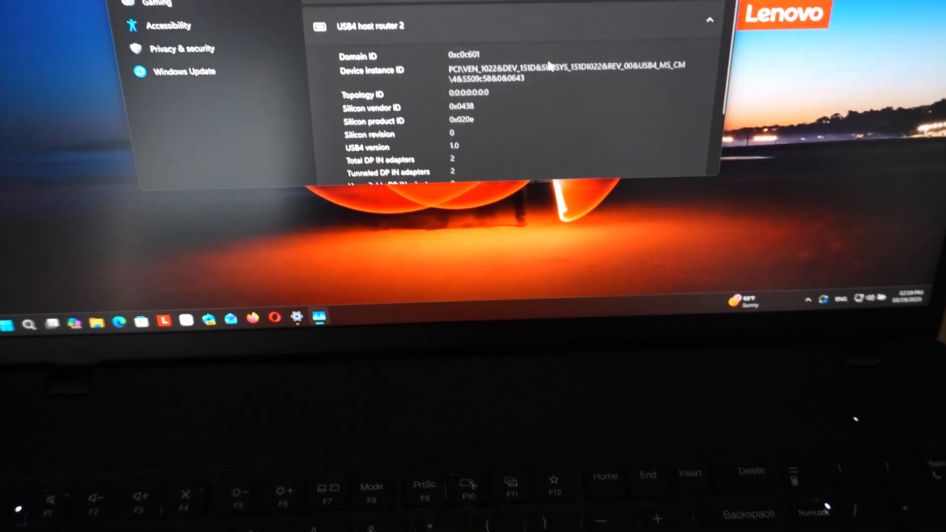